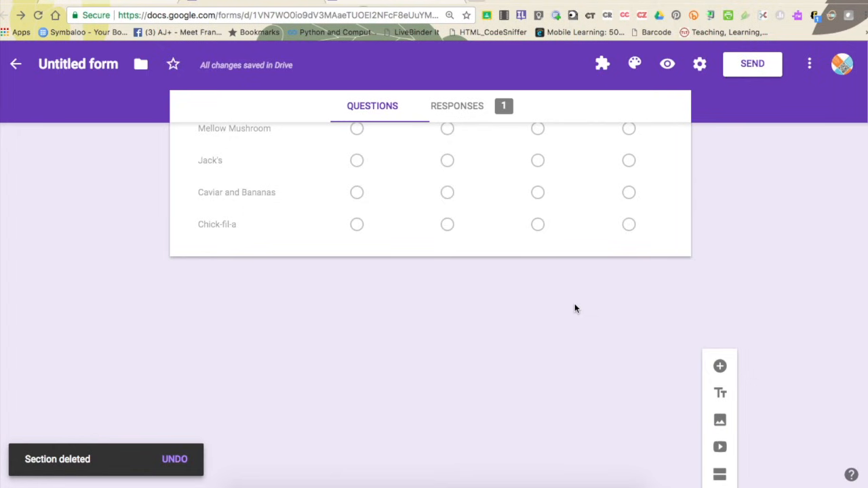
# Add 'Which is your favorite?' with options Marty's Place, Cafeteria and Mellow Mushroom
pyautogui.scroll(-3)
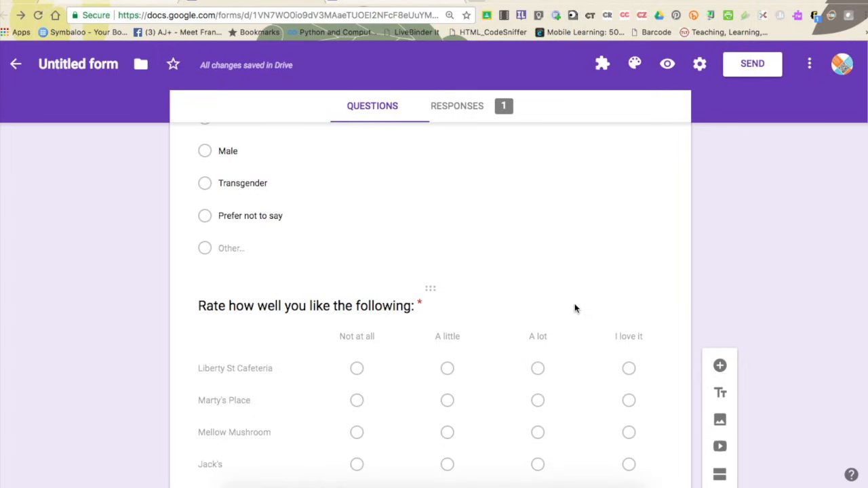
pyautogui.scroll(-3)
pyautogui.write('Which is your fav')
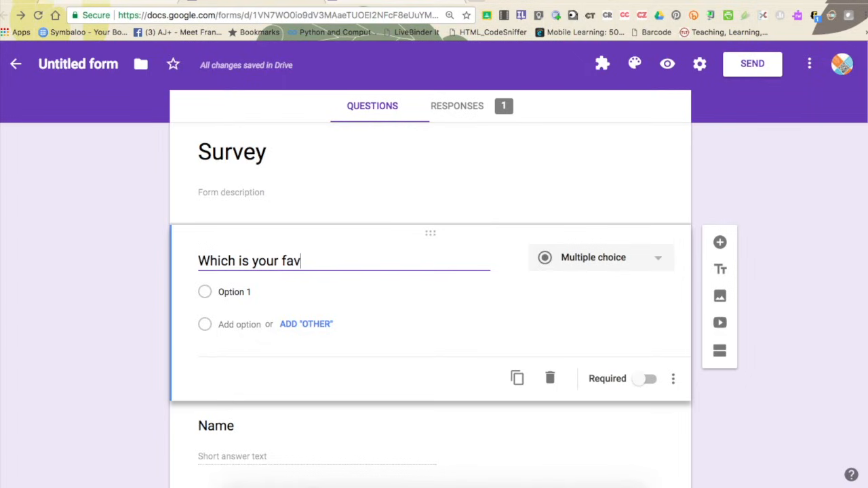
pyautogui.write('orite?')
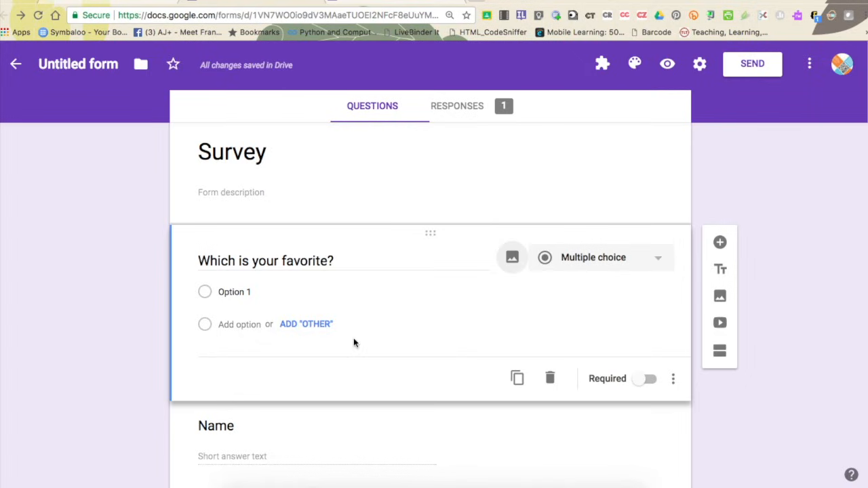
pyautogui.write("Marty's Place")
pyautogui.write('Mellow Mushroom')
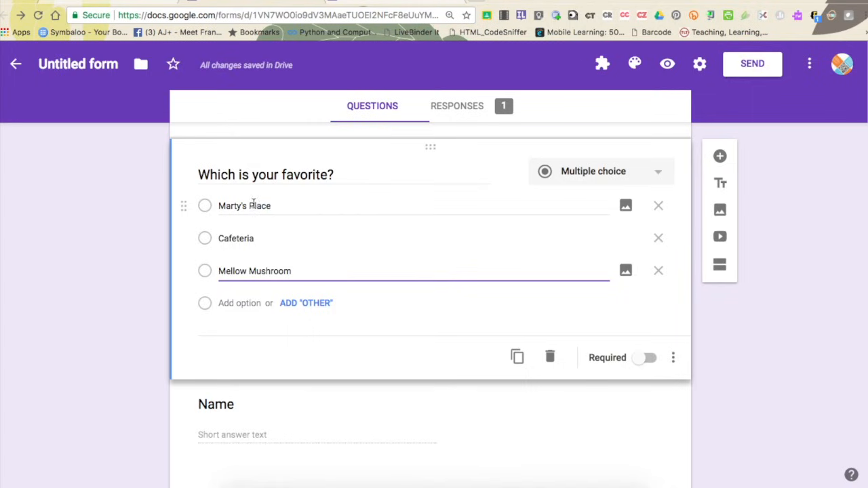
pyautogui.moveTo(248, 198)
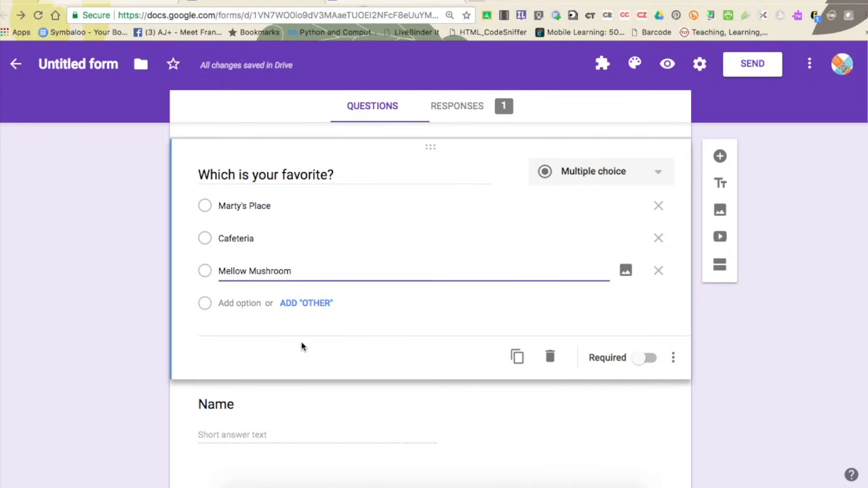
pyautogui.moveTo(430, 149)
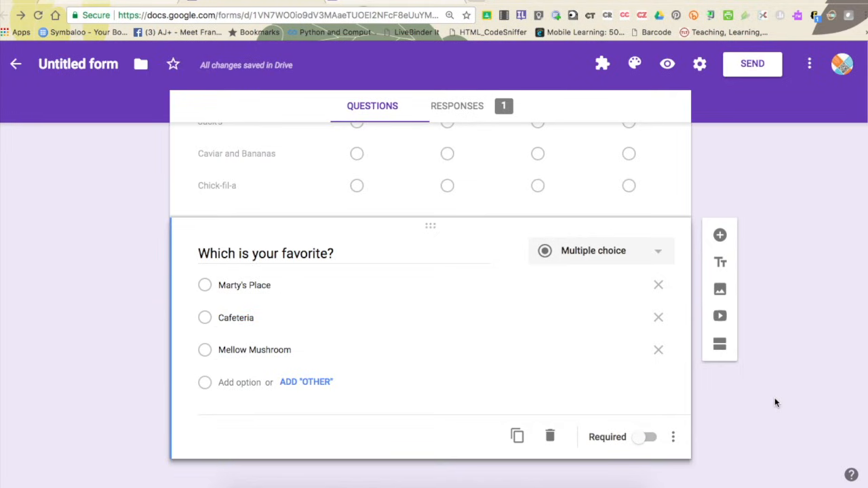
pyautogui.moveTo(719, 345)
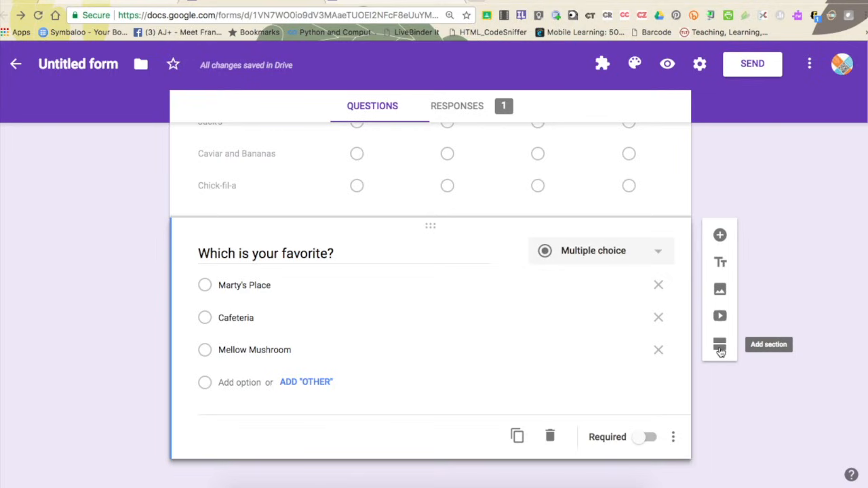
# Add new sections titled Marty's Place and Cafeteria after the favorite question
pyautogui.click(720, 344)
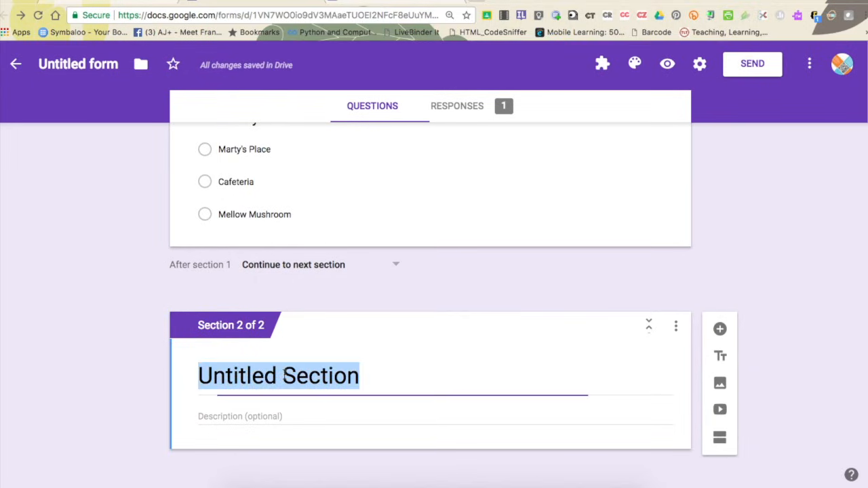
pyautogui.write("Marty's")
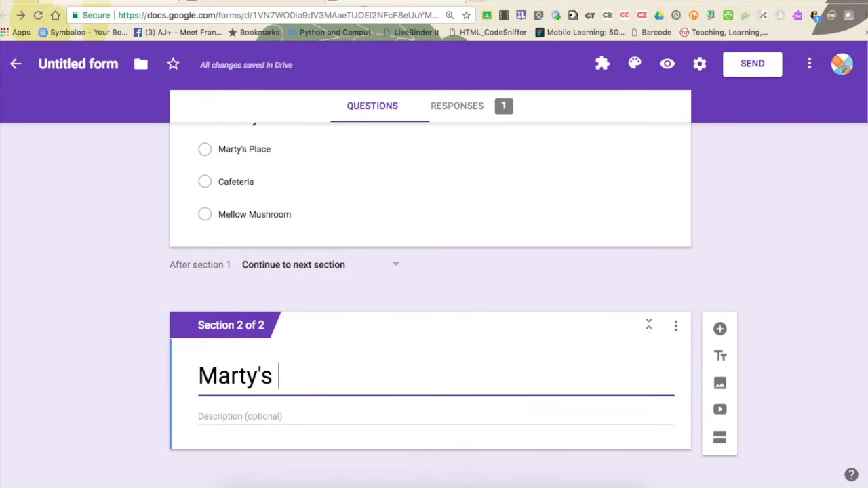
pyautogui.write('Place')
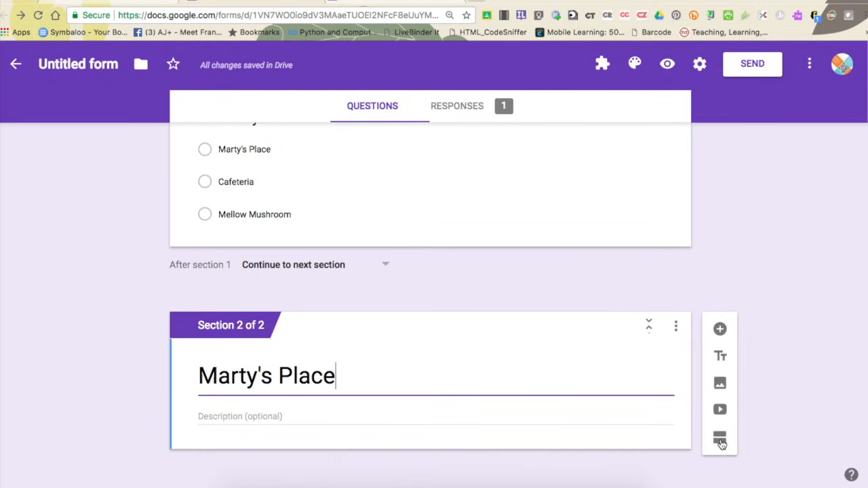
pyautogui.click(720, 439)
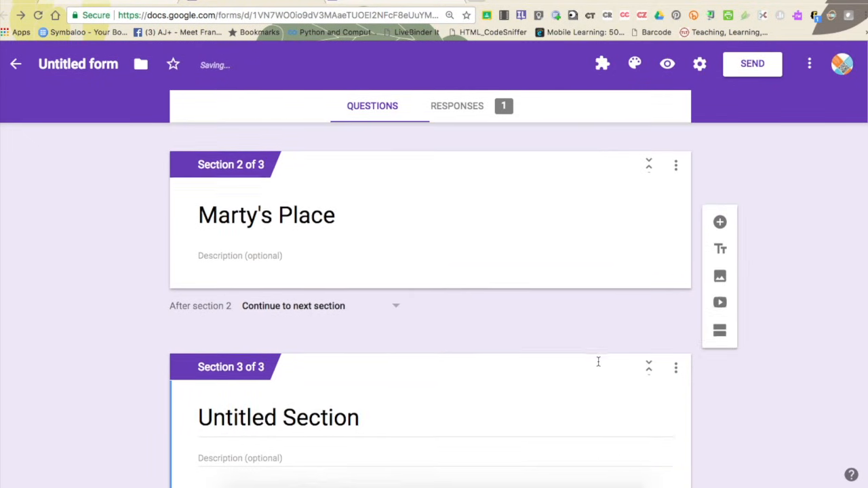
pyautogui.write('Cafeteria')
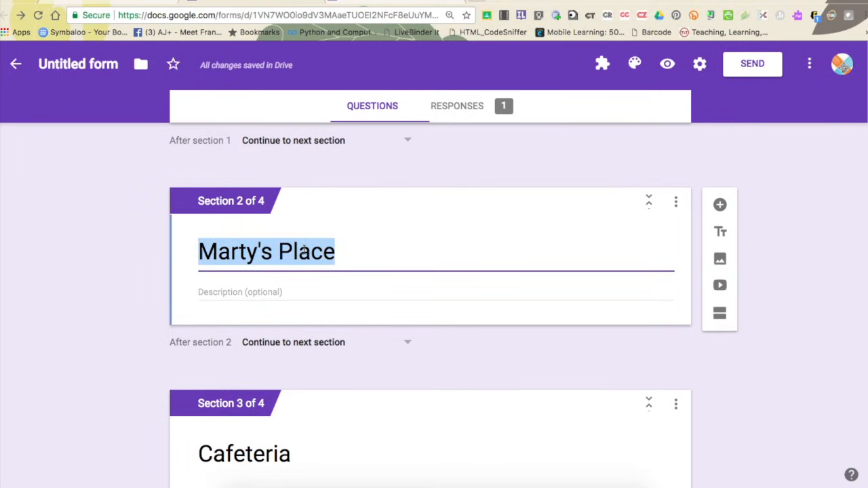
# Add 'Are you vegan or veggie?' with Yes and No answers under Marty's Place
pyautogui.click(720, 205)
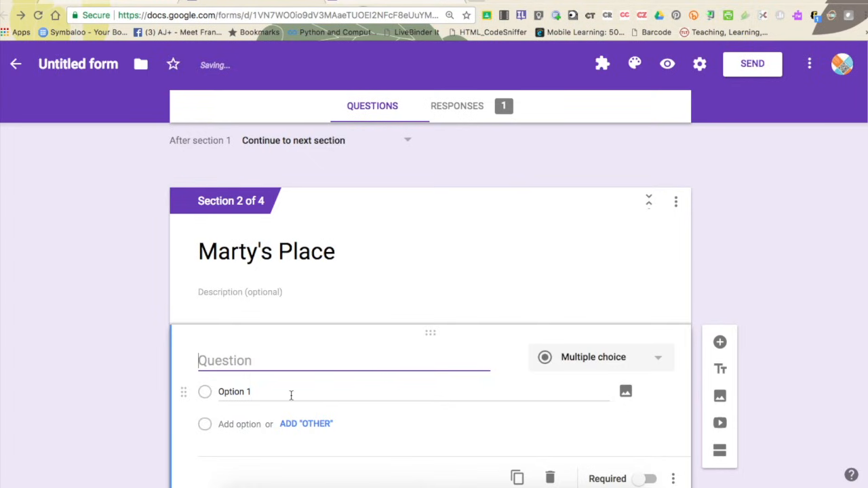
pyautogui.write('No')
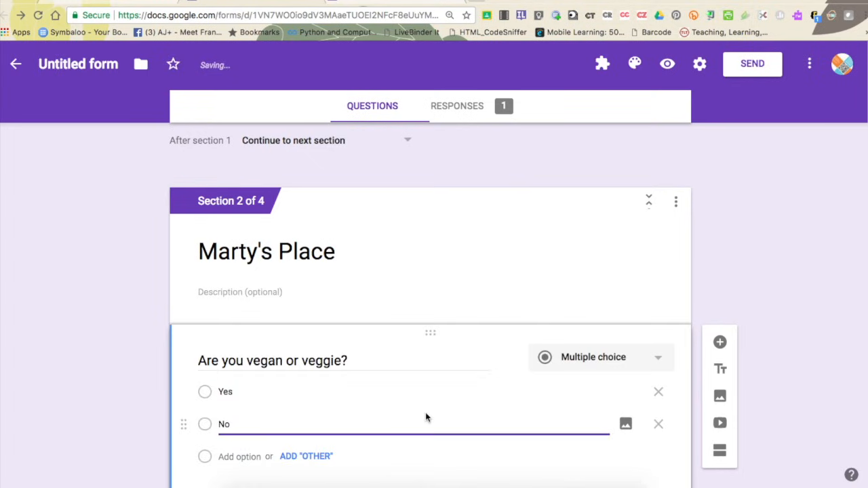
pyautogui.scroll(-3)
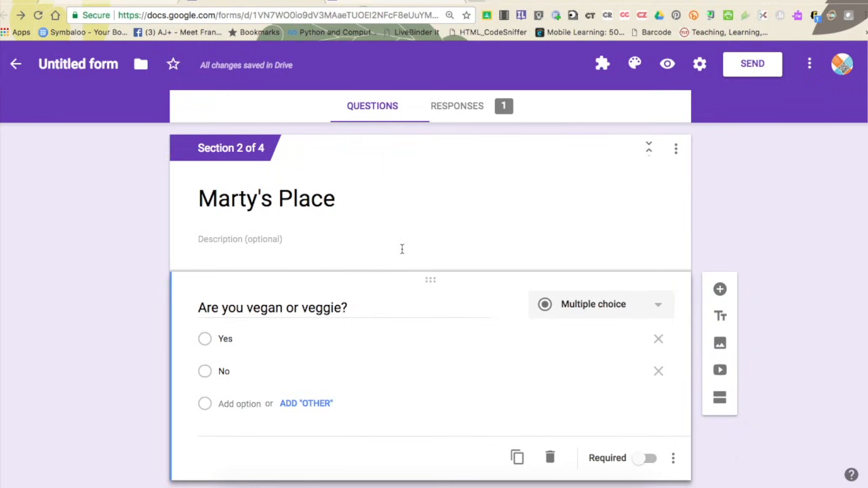
pyautogui.scroll(-3)
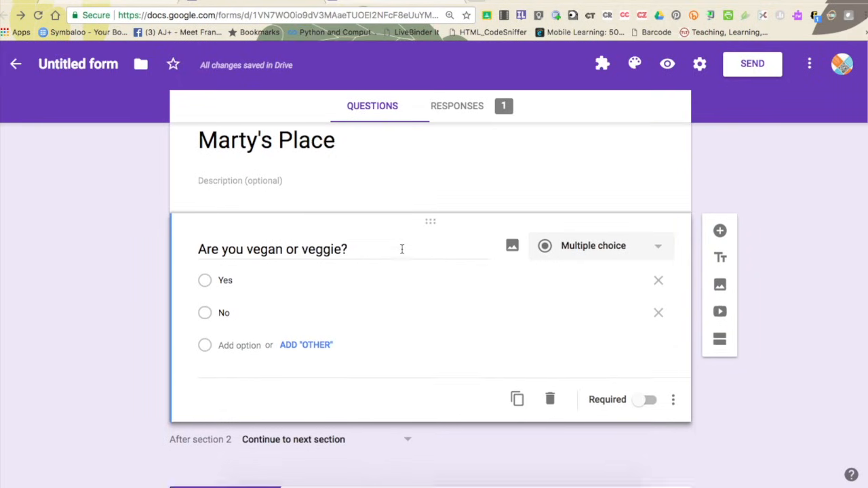
pyautogui.scroll(-3)
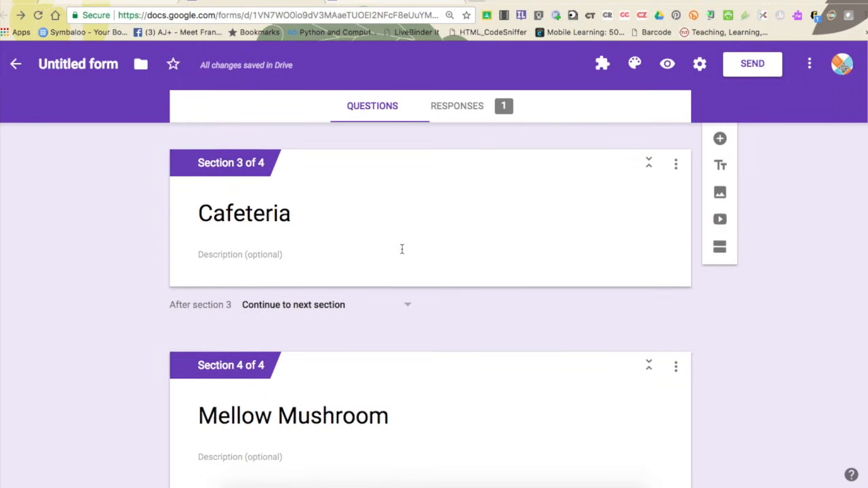
pyautogui.scroll(-3)
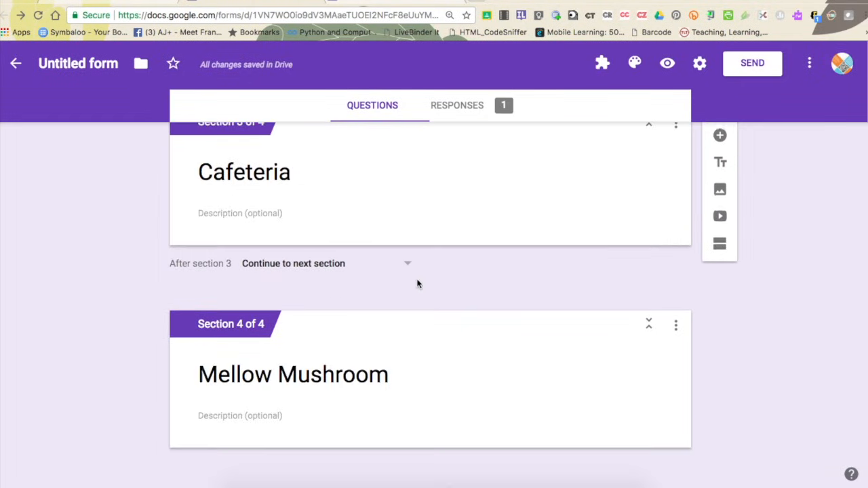
pyautogui.moveTo(720, 139)
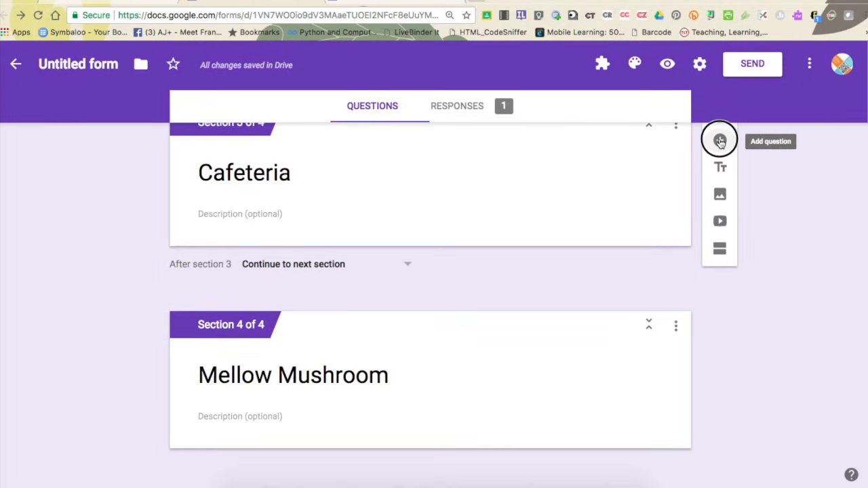
# Add the question 'Do you prefer to eat off campus?' with Yes and No answers
pyautogui.click(720, 139)
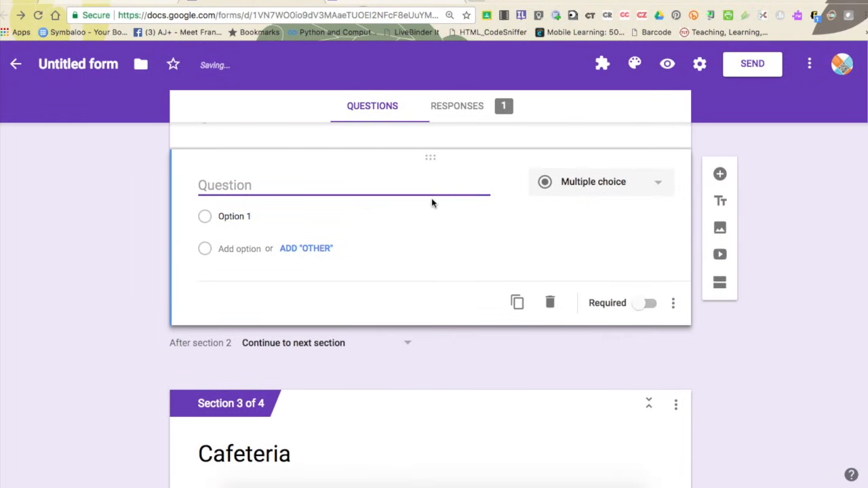
pyautogui.write('Do you prefer to eat off campus?')
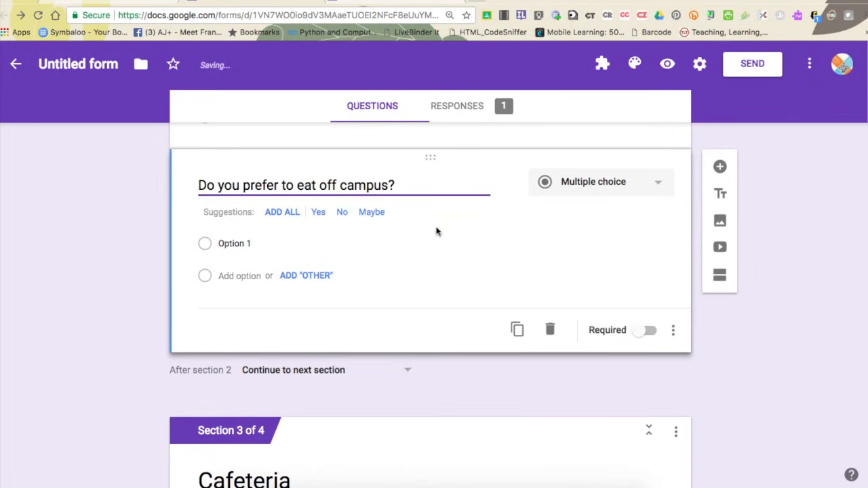
pyautogui.click(282, 212)
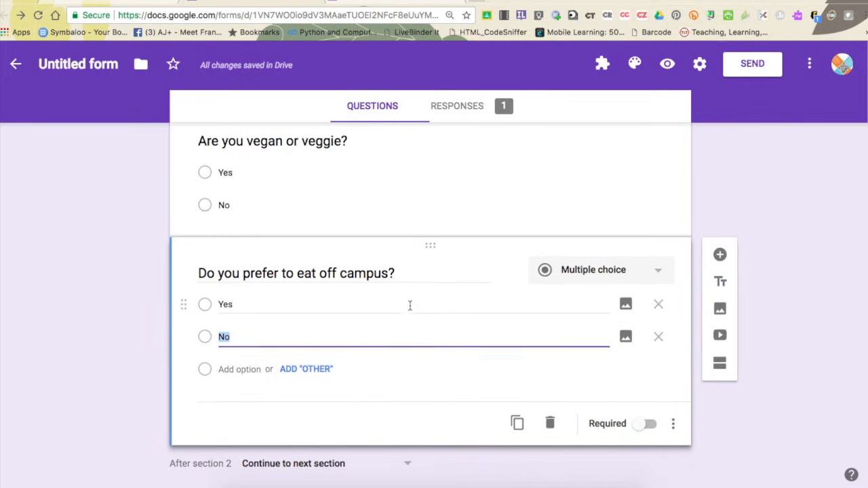
# Move the off-campus question into the Mellow Mushroom section
pyautogui.scroll(-3)
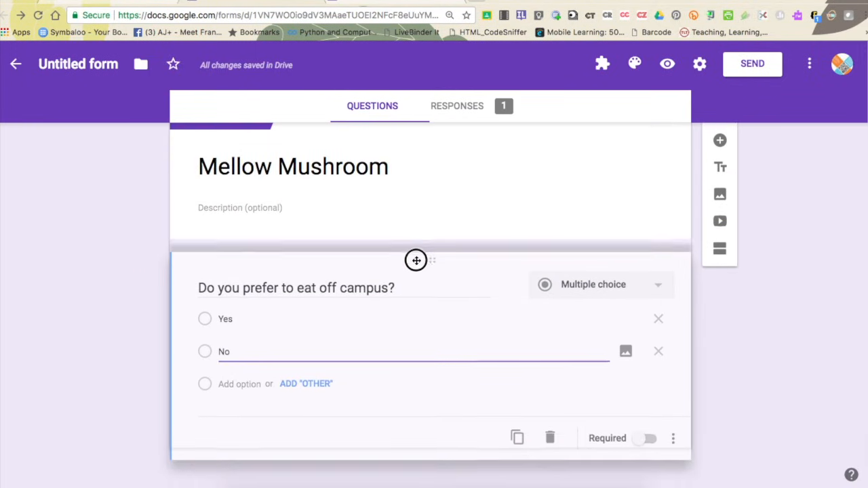
pyautogui.click(297, 288)
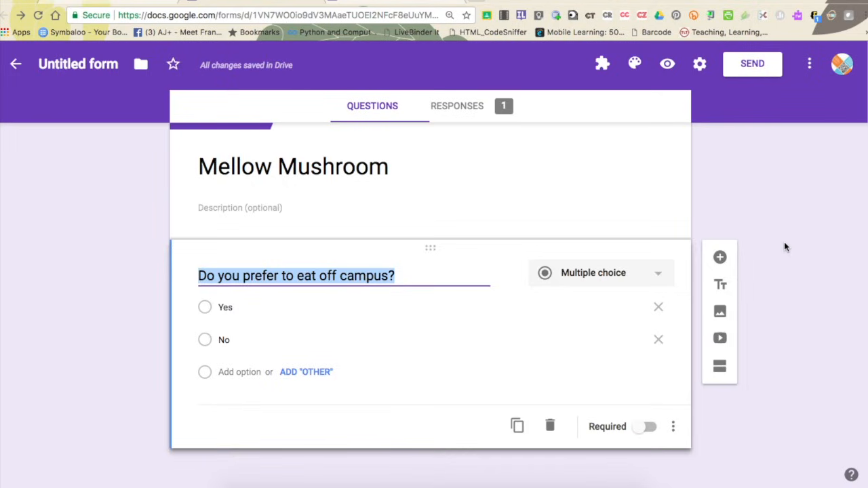
pyautogui.click(657, 186)
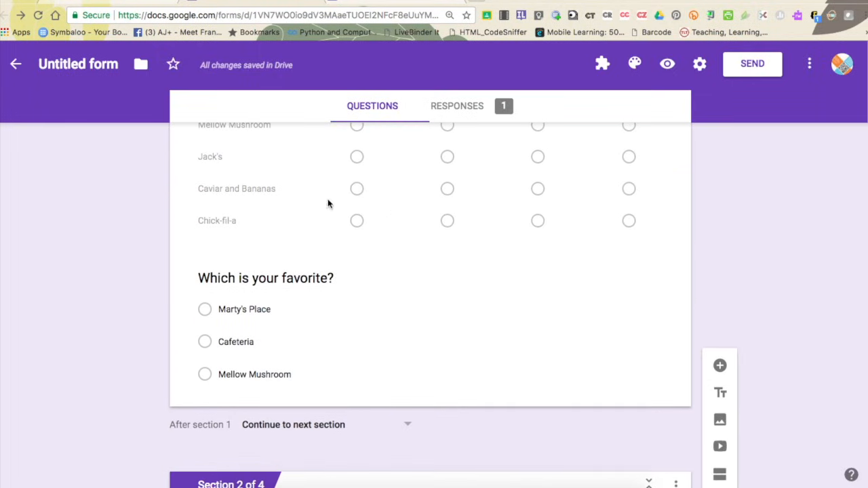
pyautogui.moveTo(276, 401)
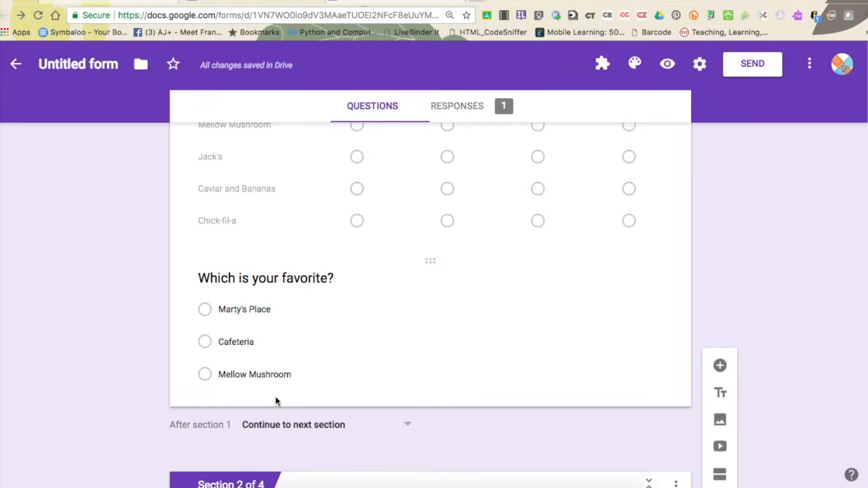
# Turn on section branching for the favorite question, routing Marty's Place to section 2
pyautogui.scroll(-3)
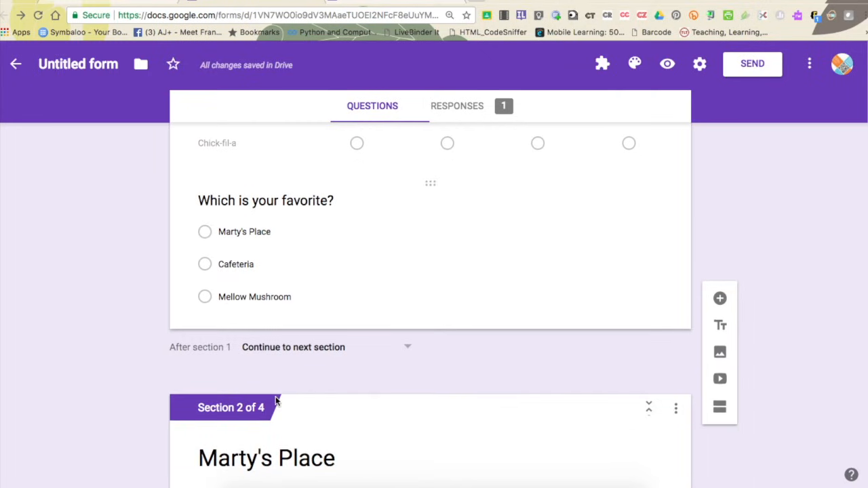
pyautogui.click(236, 271)
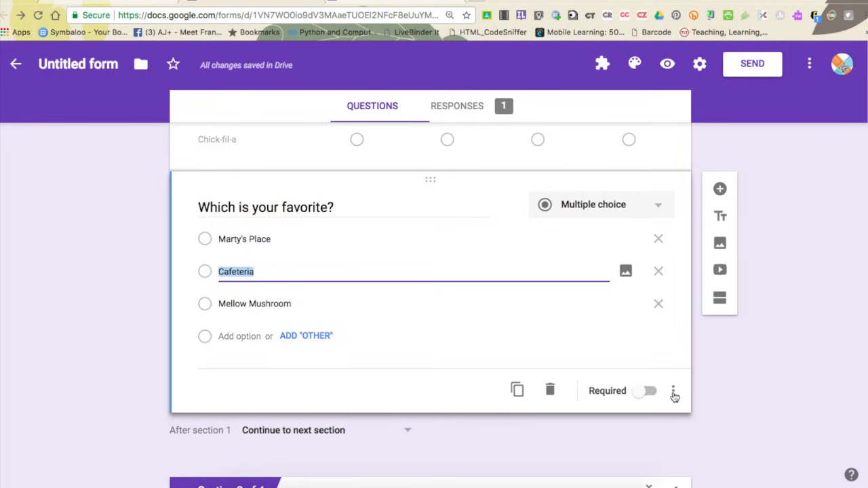
pyautogui.click(673, 390)
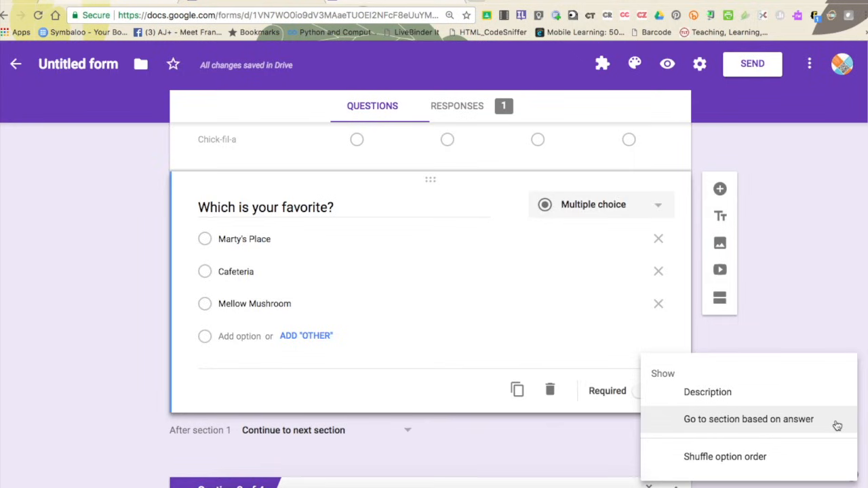
pyautogui.click(748, 419)
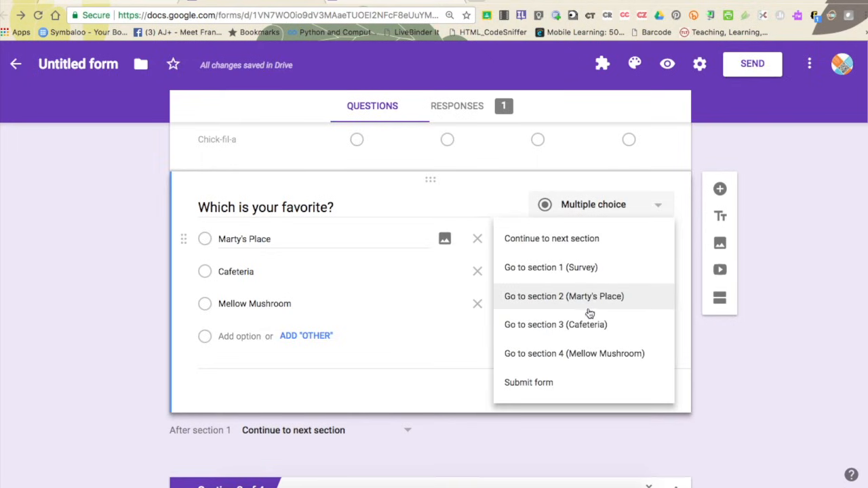
pyautogui.click(564, 295)
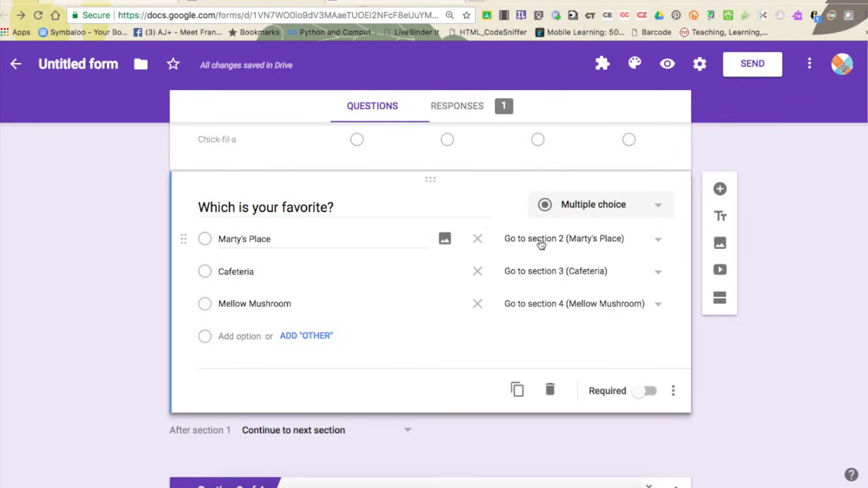
pyautogui.moveTo(480, 370)
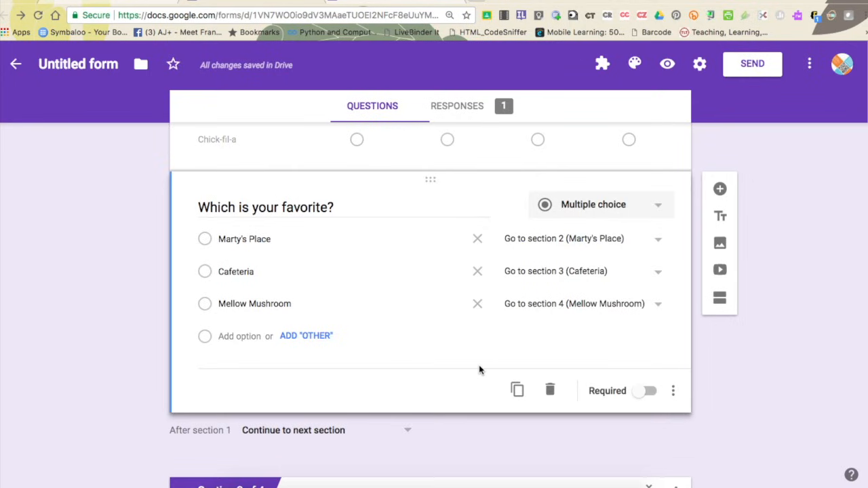
pyautogui.scroll(-3)
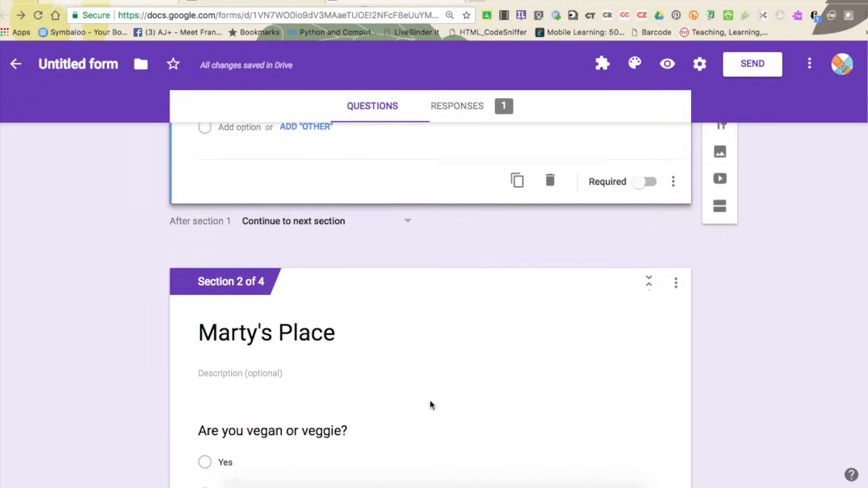
pyautogui.scroll(-3)
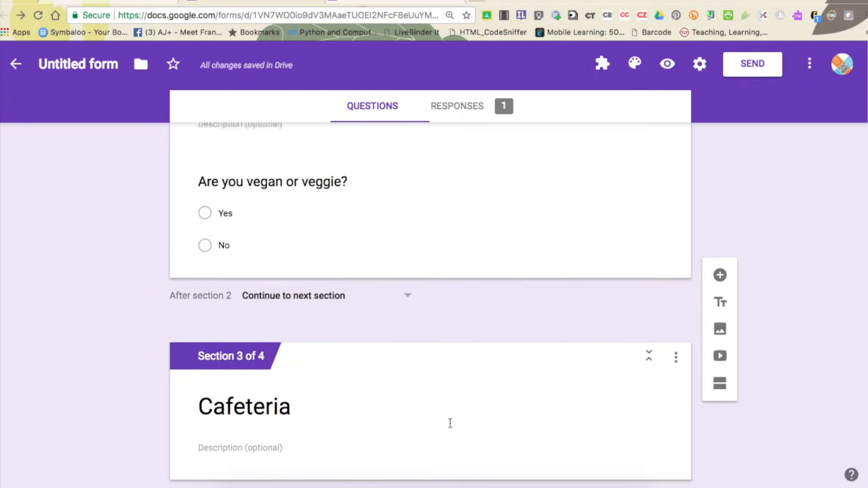
pyautogui.scroll(-3)
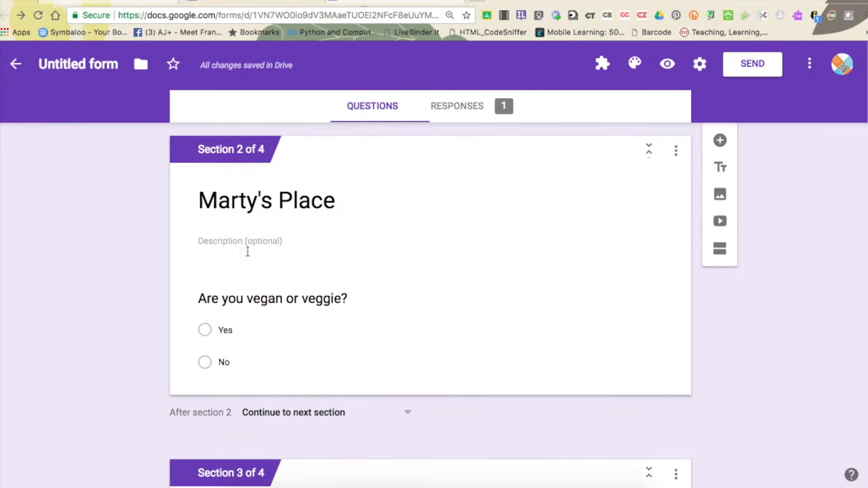
pyautogui.moveTo(434, 258)
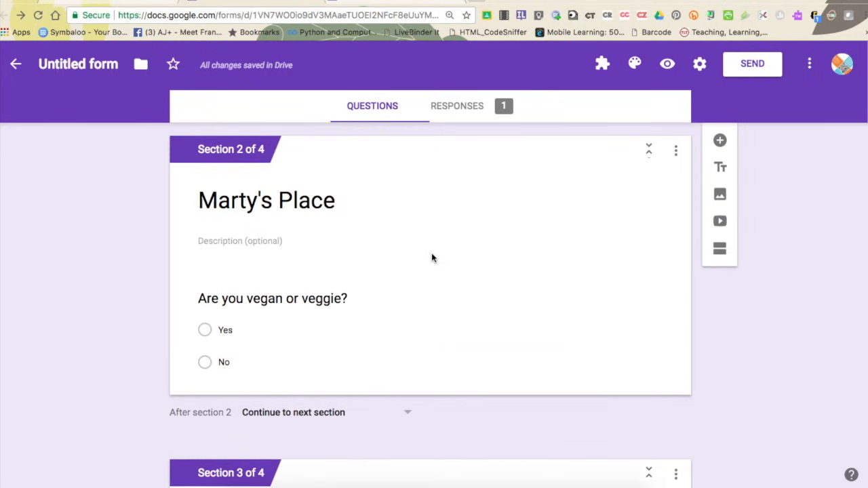
pyautogui.scroll(-3)
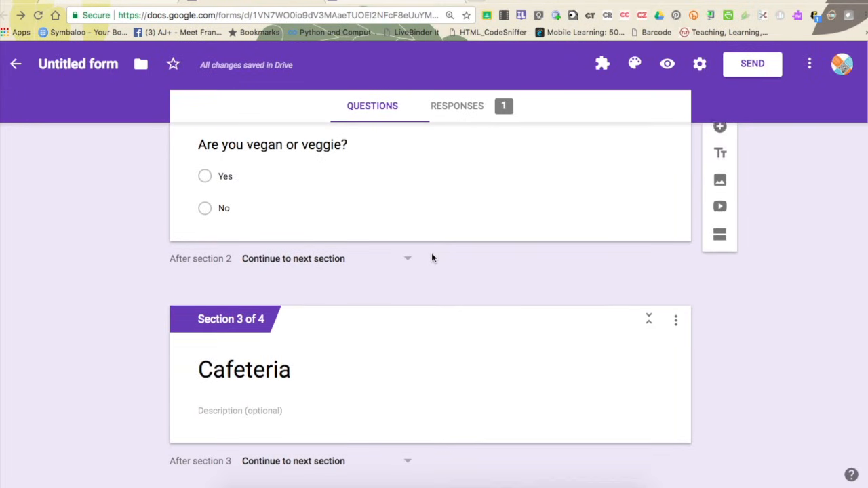
pyautogui.scroll(-3)
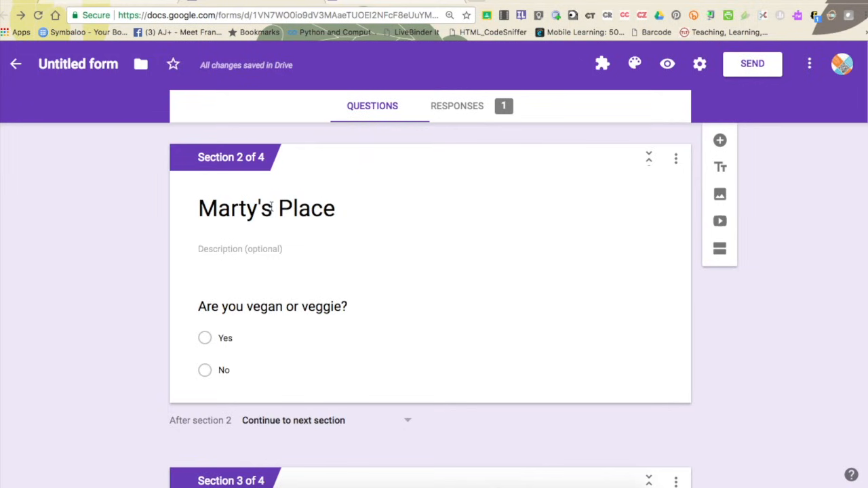
pyautogui.scroll(-3)
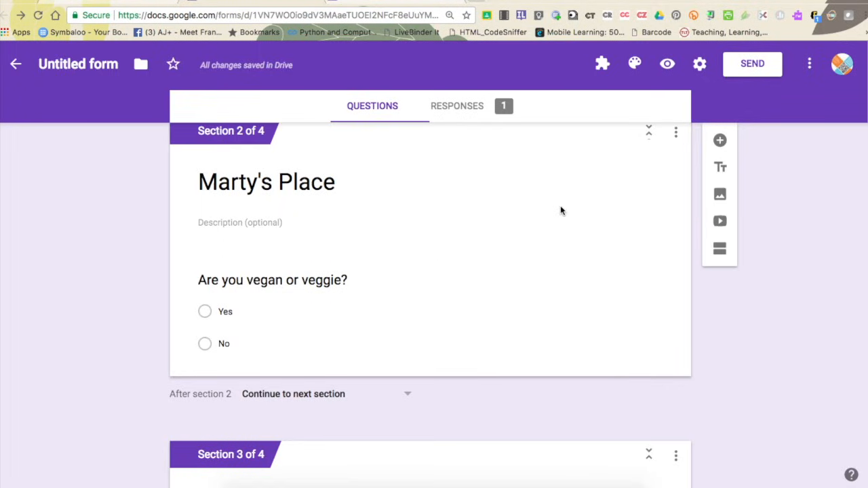
pyautogui.moveTo(668, 64)
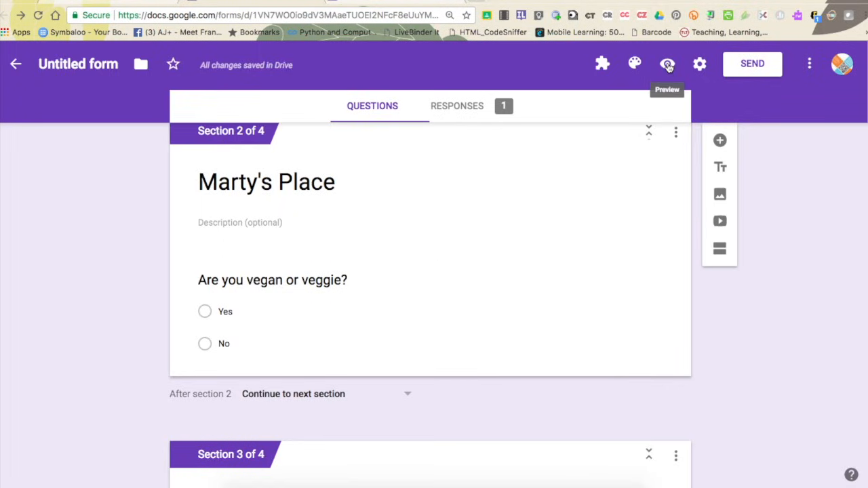
pyautogui.click(668, 64)
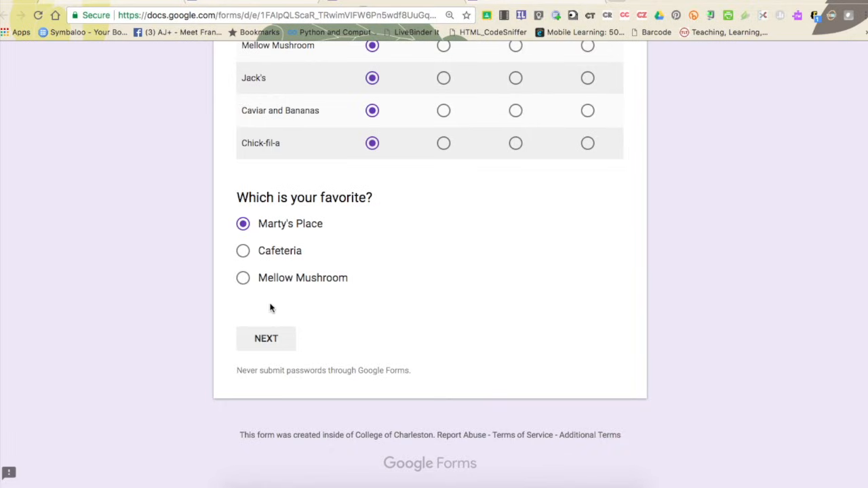
pyautogui.click(265, 339)
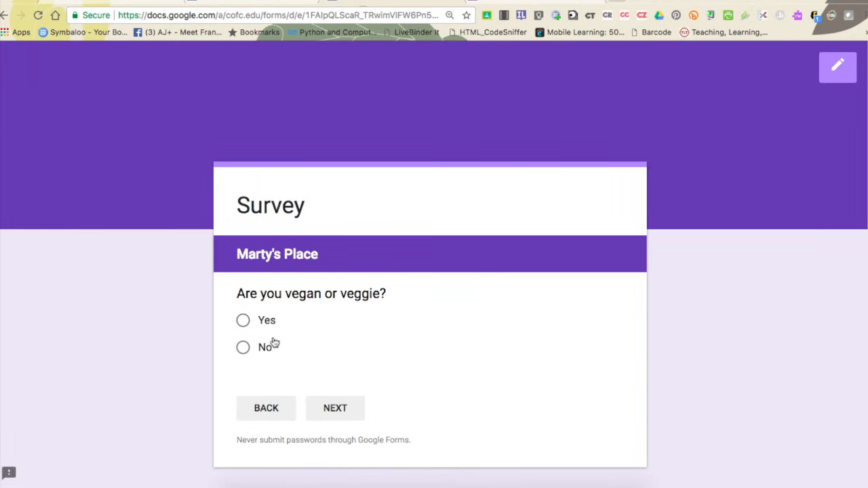
pyautogui.click(243, 320)
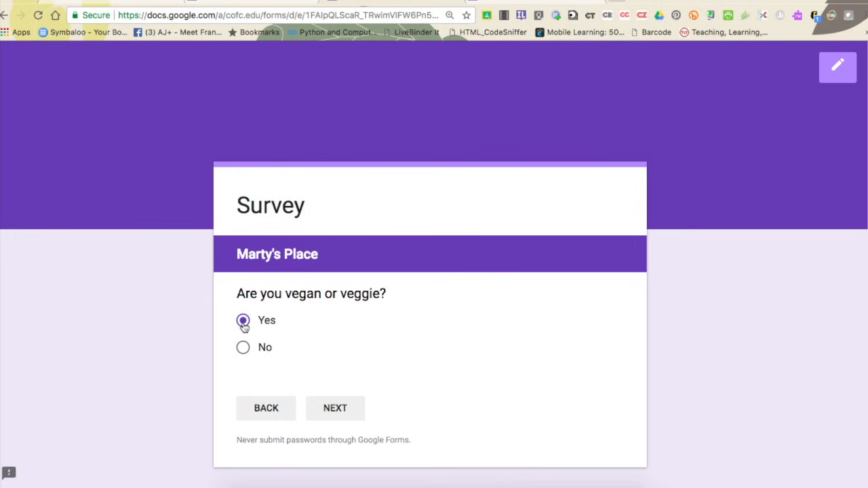
pyautogui.click(335, 408)
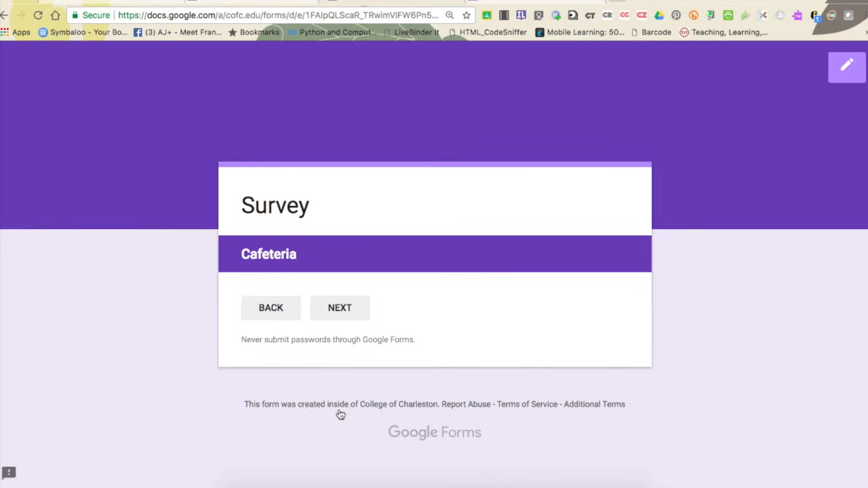
pyautogui.moveTo(291, 300)
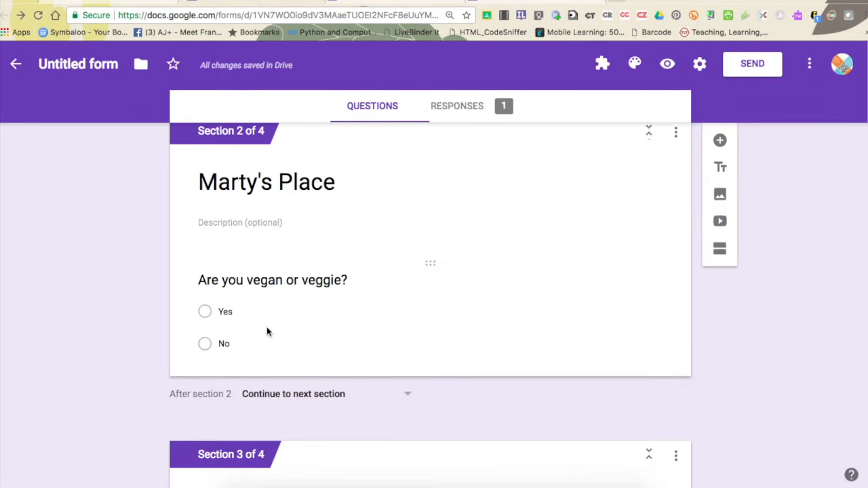
pyautogui.moveTo(229, 400)
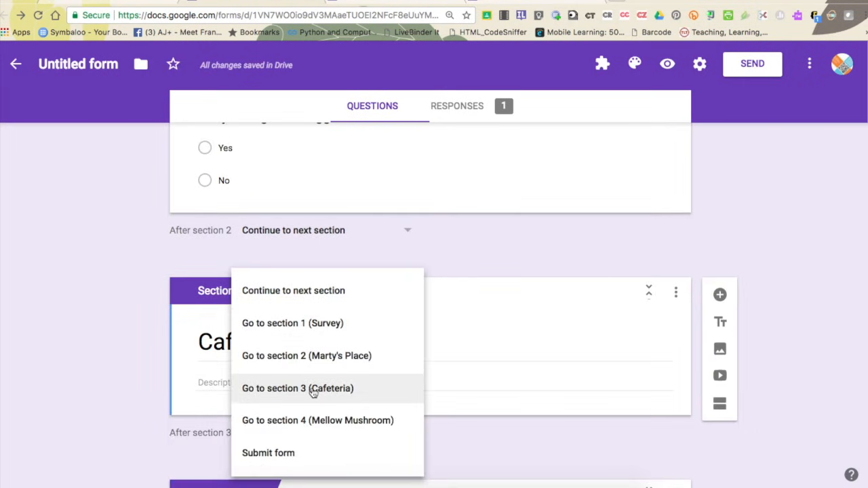
# Set sections 2 and 3 to submit the form afterward
pyautogui.click(268, 453)
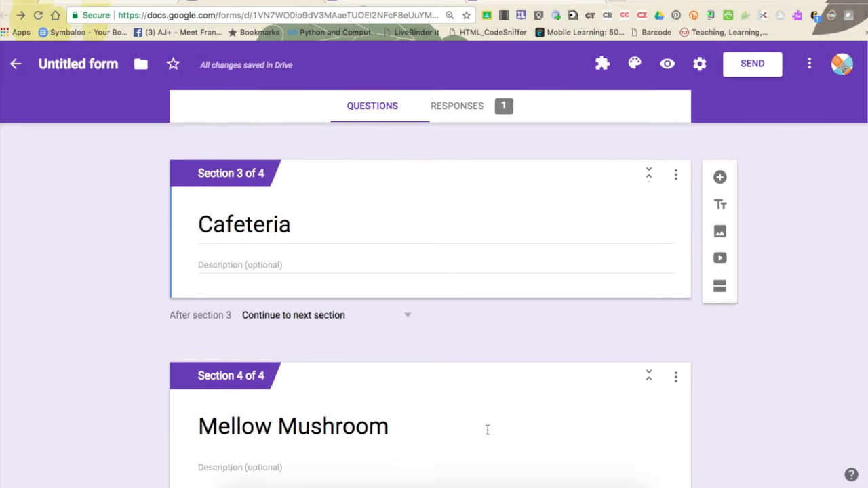
pyautogui.scroll(-3)
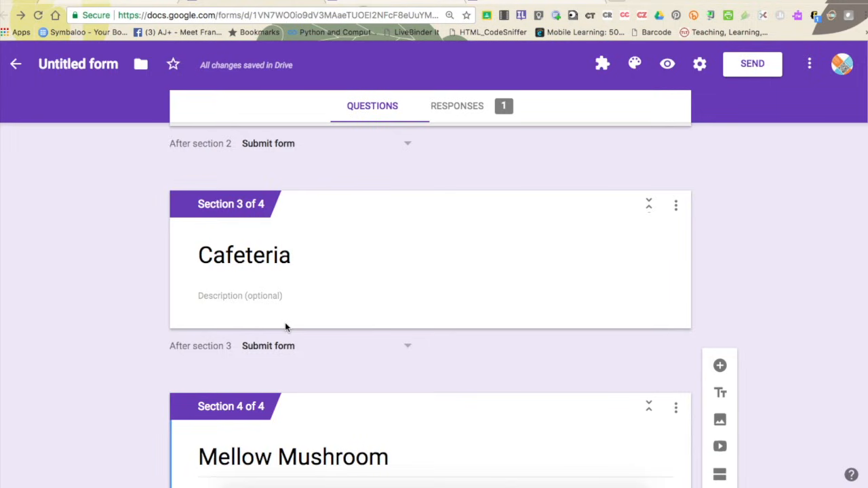
pyautogui.moveTo(286, 318)
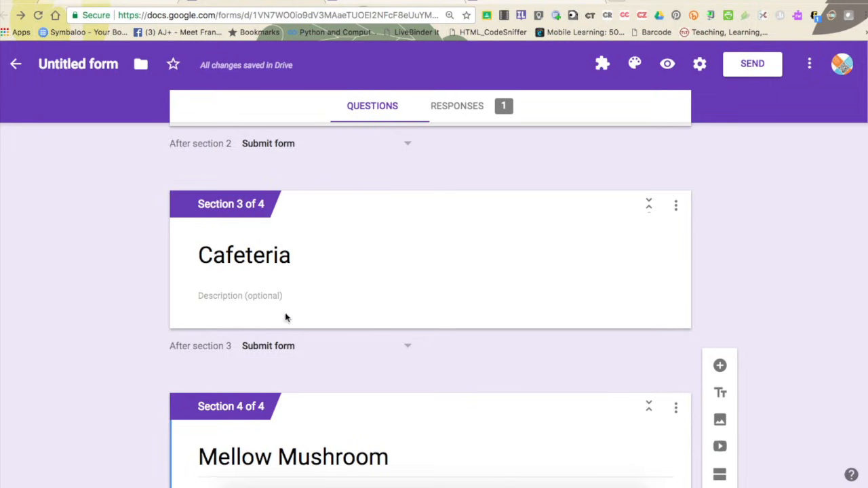
pyautogui.scroll(-3)
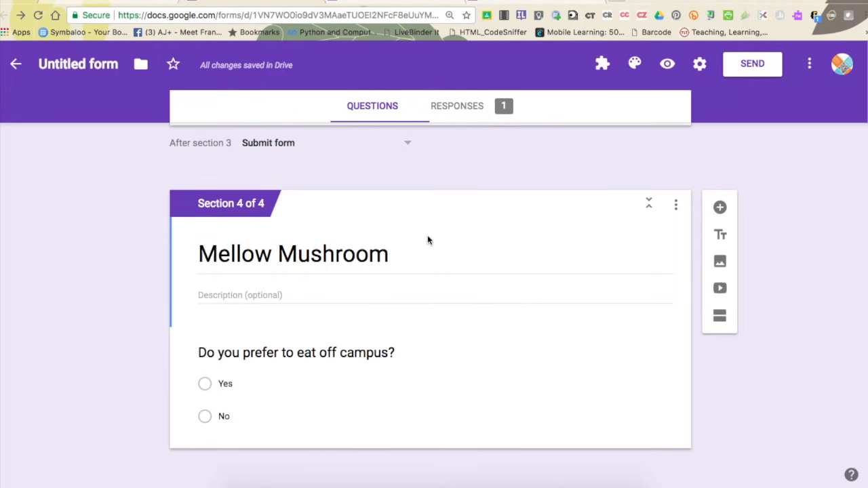
pyautogui.moveTo(604, 116)
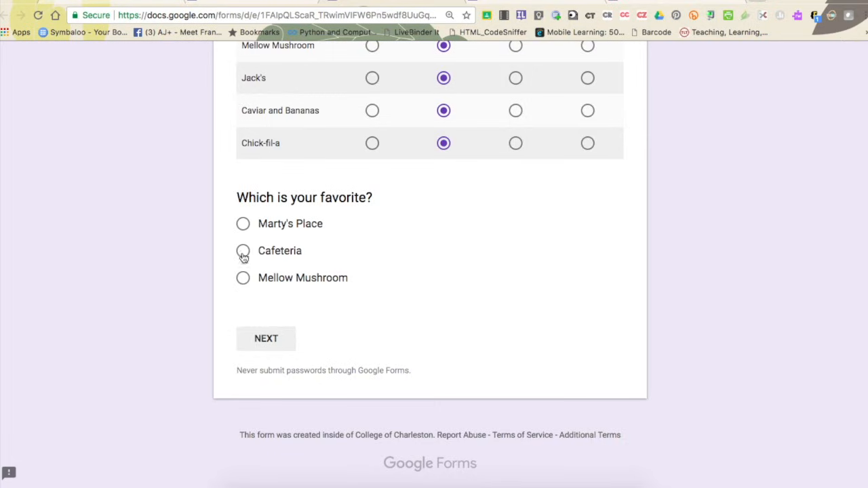
# Submit a preview test response choosing Cafeteria as the favorite restaurant
pyautogui.click(243, 250)
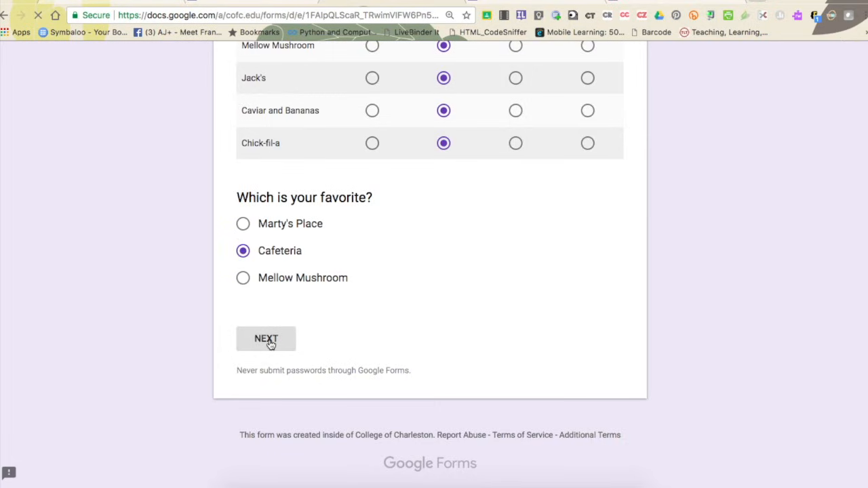
pyautogui.click(266, 338)
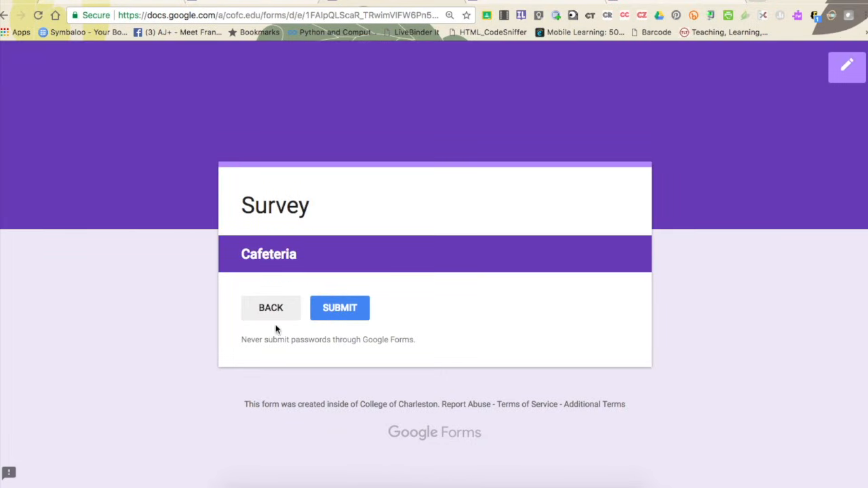
pyautogui.click(340, 307)
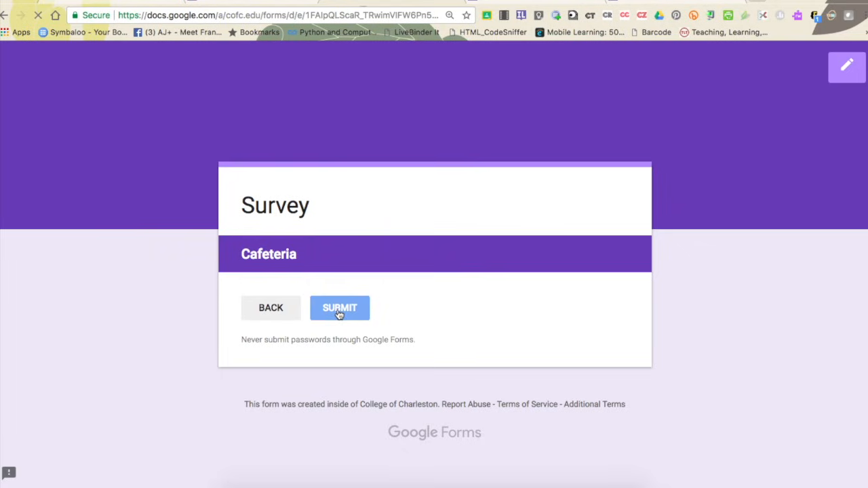
pyautogui.click(340, 307)
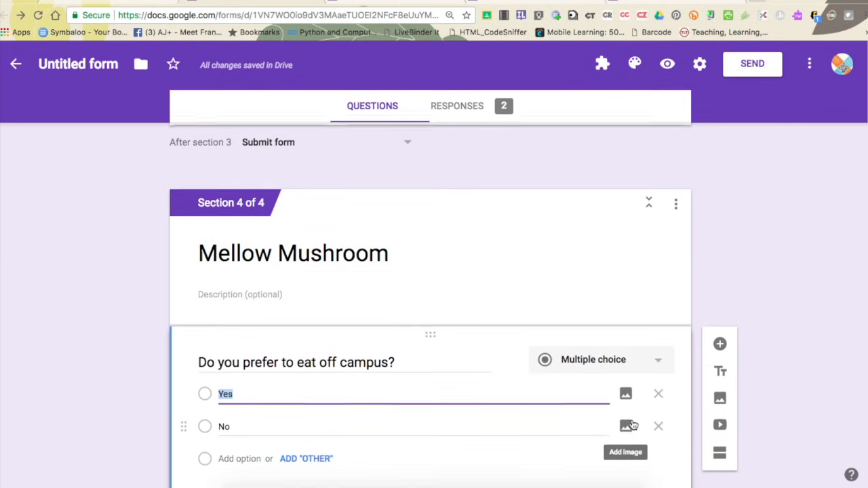
# Show the extra settings menu for the off-campus question in Mellow Mushroom
pyautogui.scroll(-3)
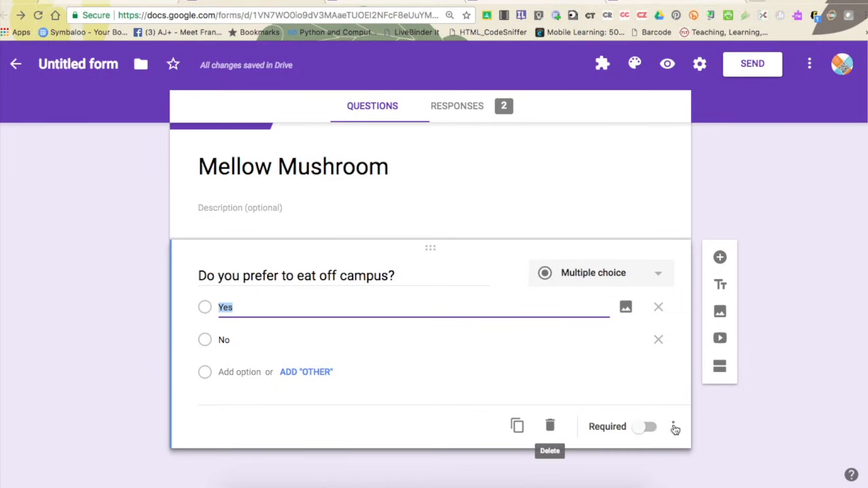
pyautogui.click(675, 427)
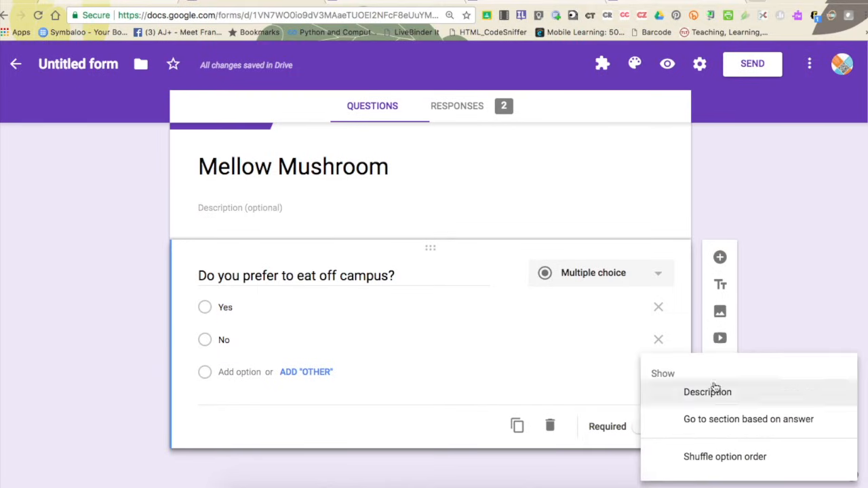
pyautogui.moveTo(796, 281)
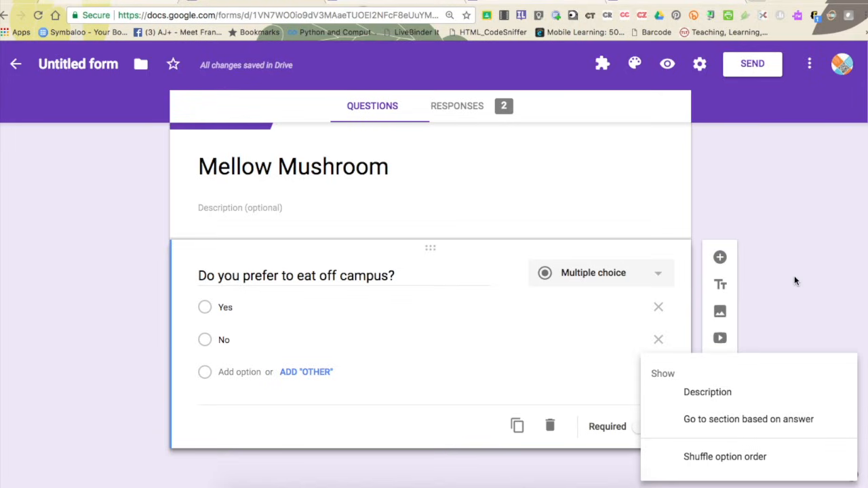